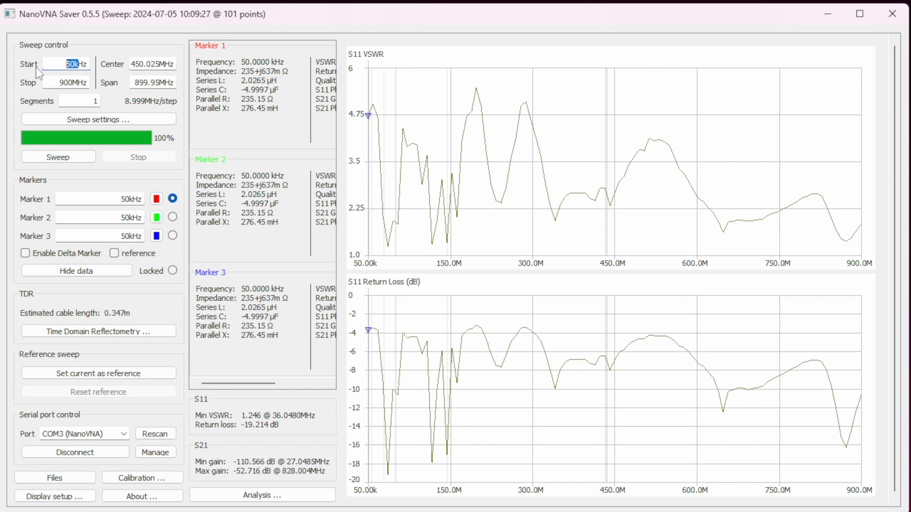
Step: Set the sweep start to 3 MHz and run a new sweep up to 22 MHz
text(3Hz)
click(65, 83)
text(22)
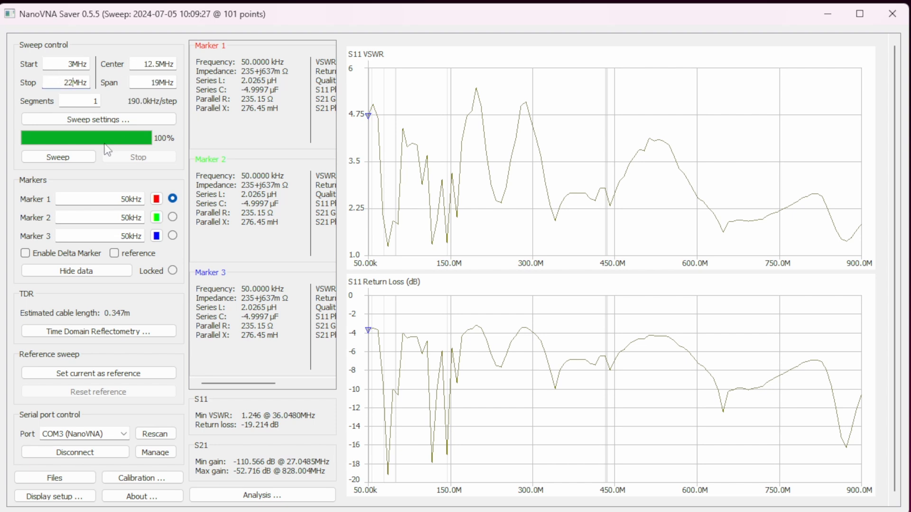
click(58, 157)
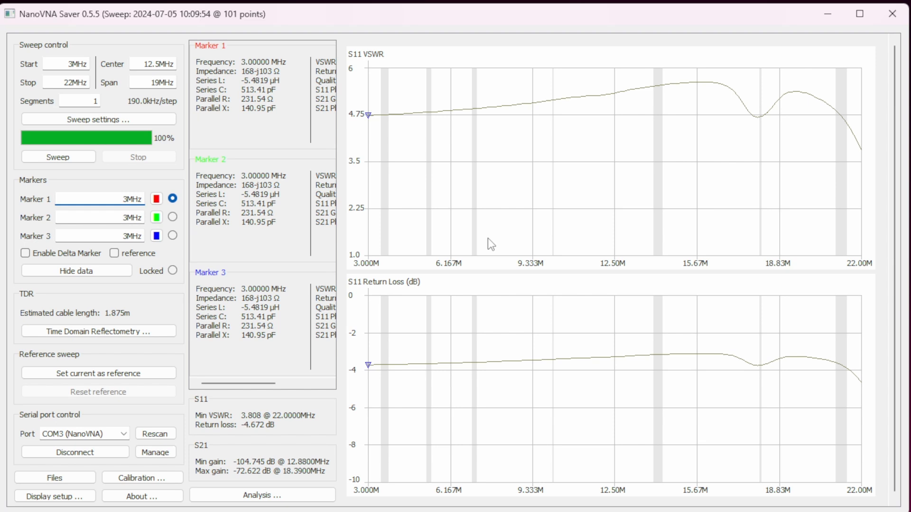
mouse_move(712, 125)
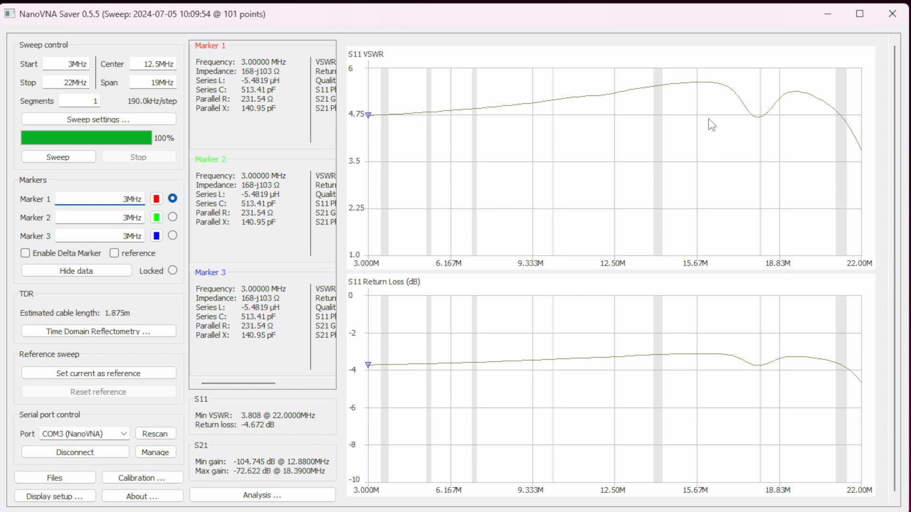
mouse_move(861, 150)
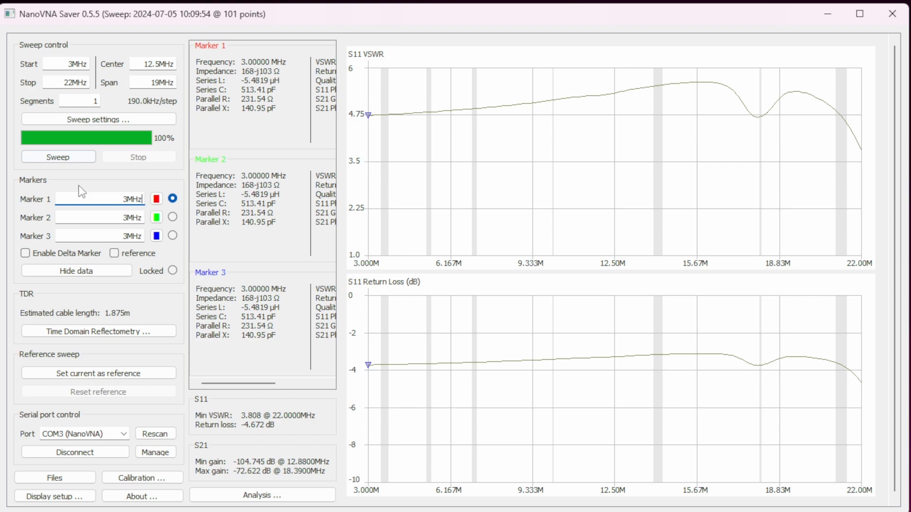
mouse_move(300, 147)
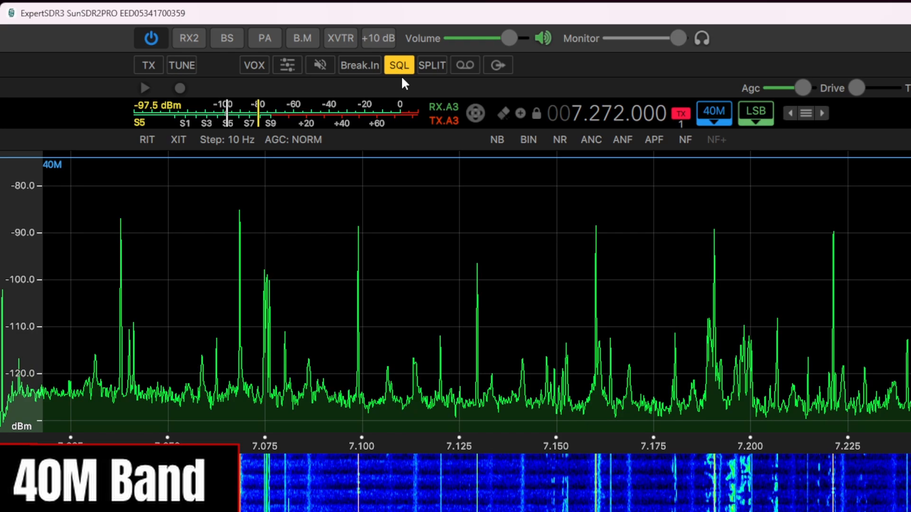
Step: Disable squelch, tune to 7.074 MHz USB and let JTDX key the 40m FT8 transmission
click(398, 65)
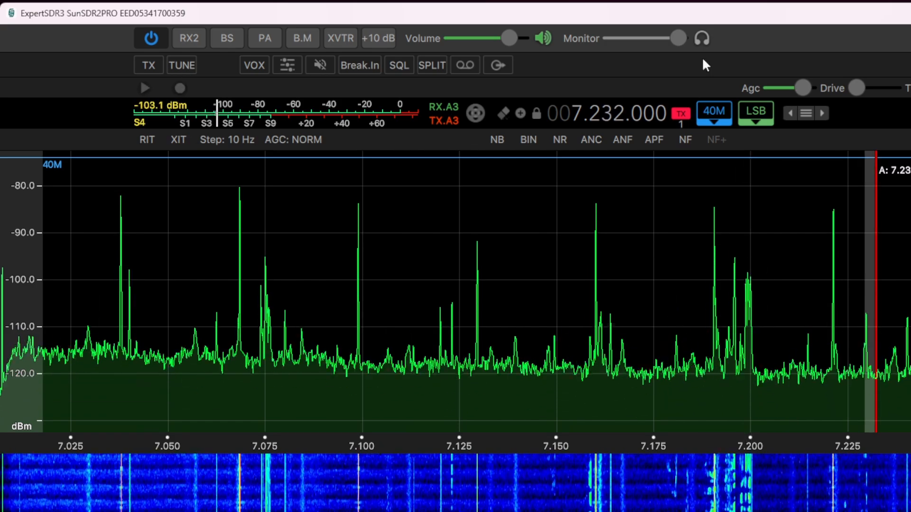
click(181, 64)
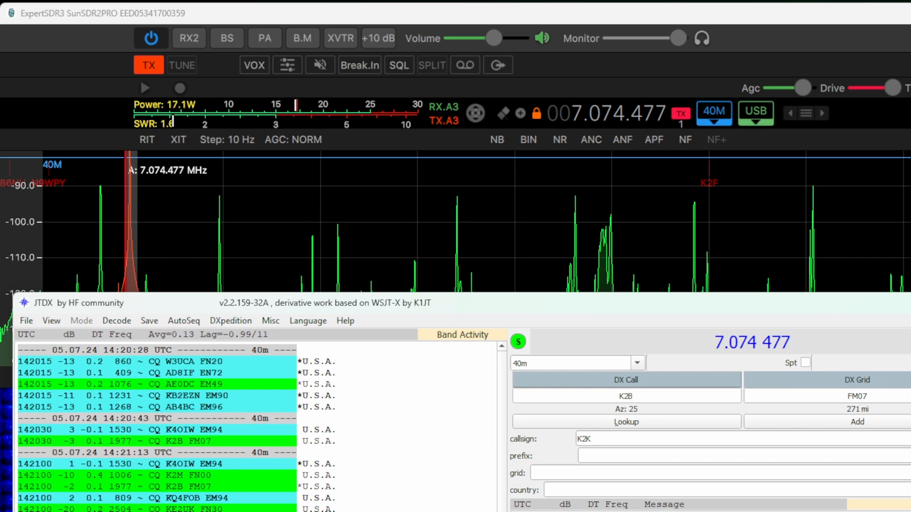
click(148, 64)
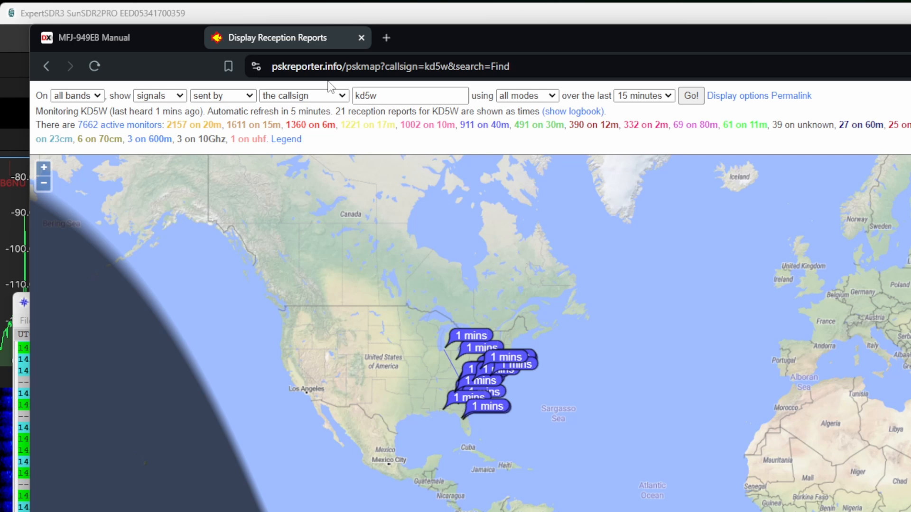
mouse_move(203, 112)
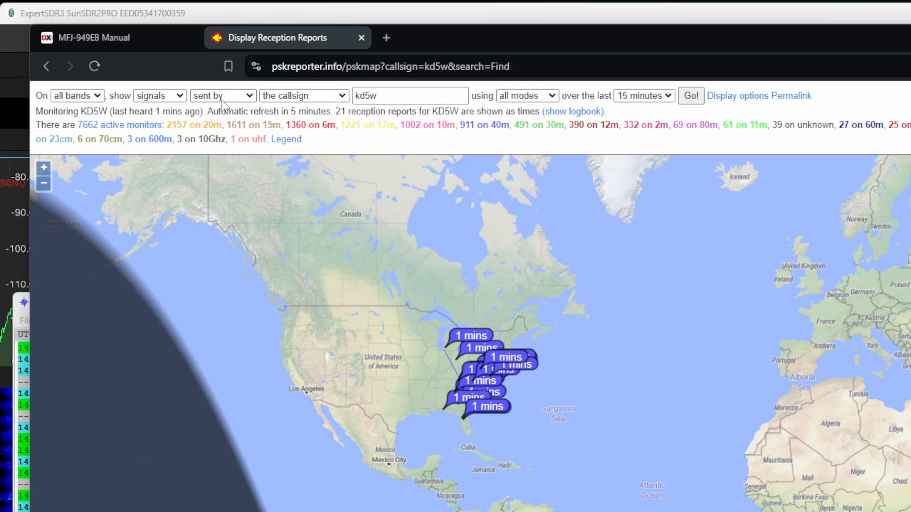
mouse_move(496, 397)
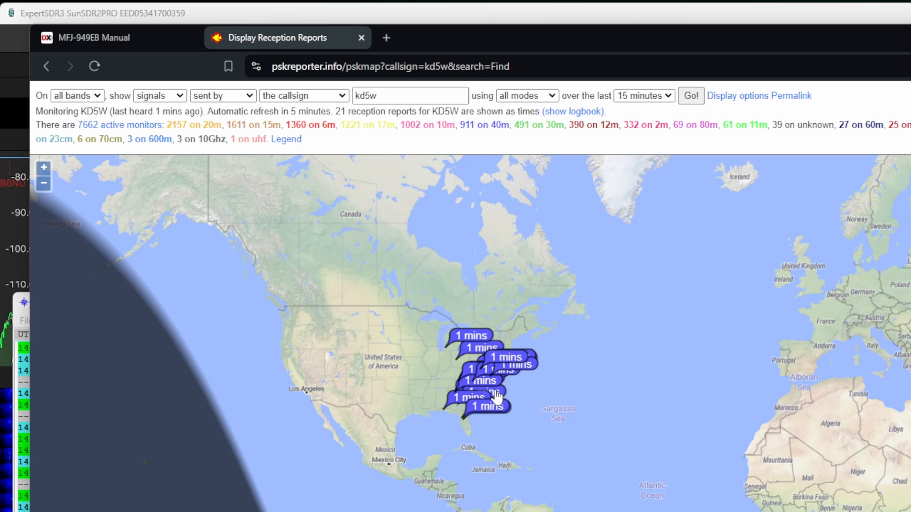
mouse_move(520, 333)
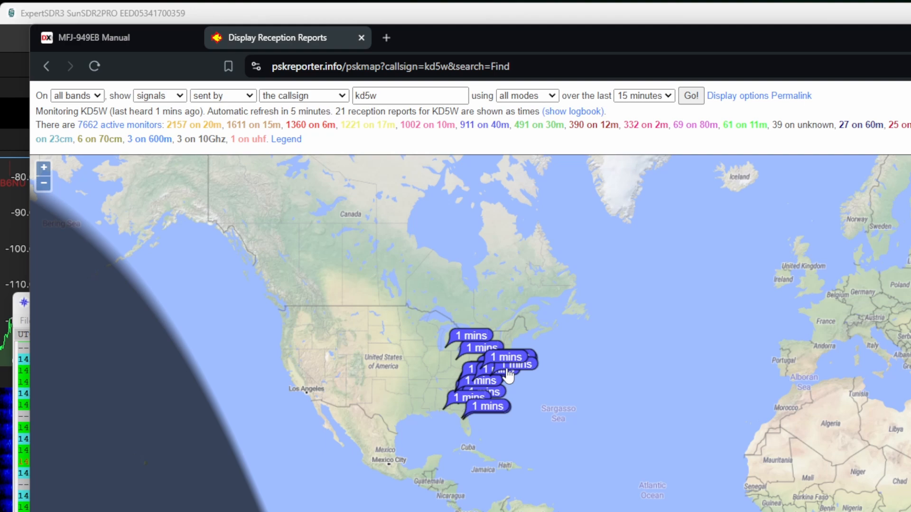
mouse_move(668, 167)
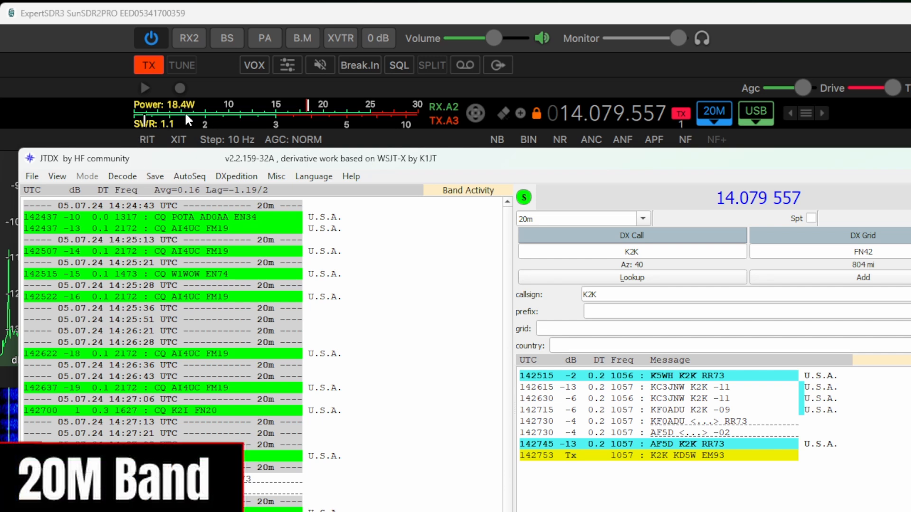
Step: Exchange reports with K2K through RR73 and 73, then log the 20m FT4 QSO to Log4OM
click(148, 64)
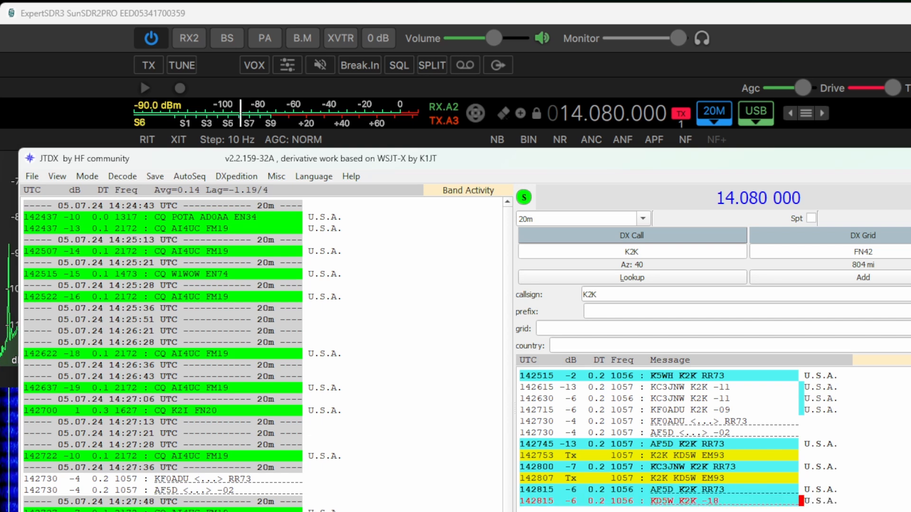
click(149, 64)
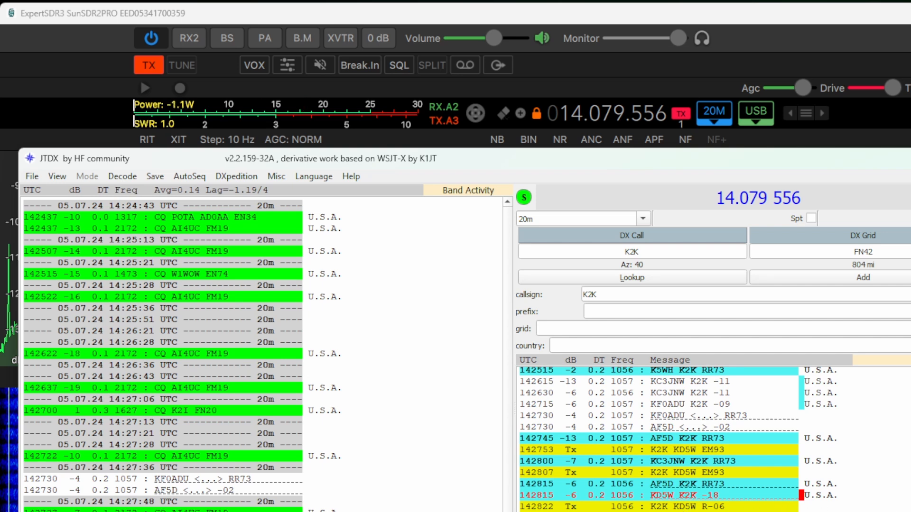
click(148, 65)
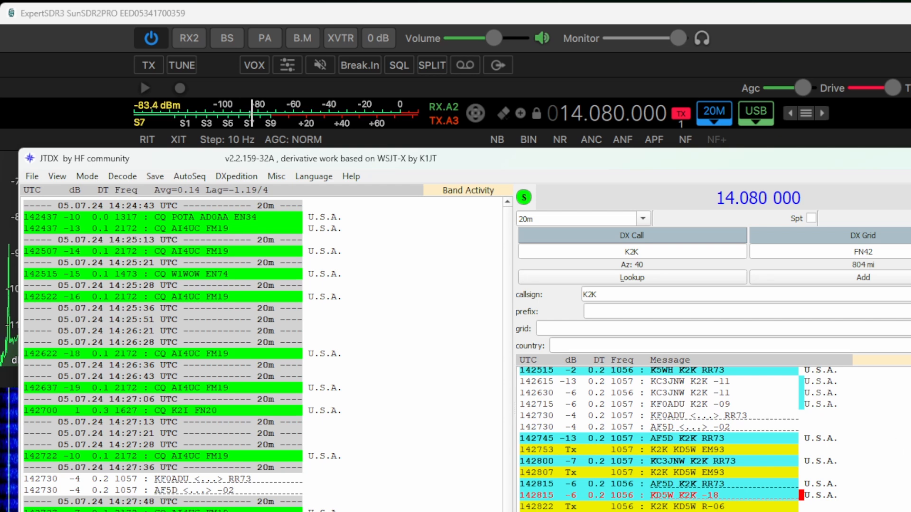
click(149, 64)
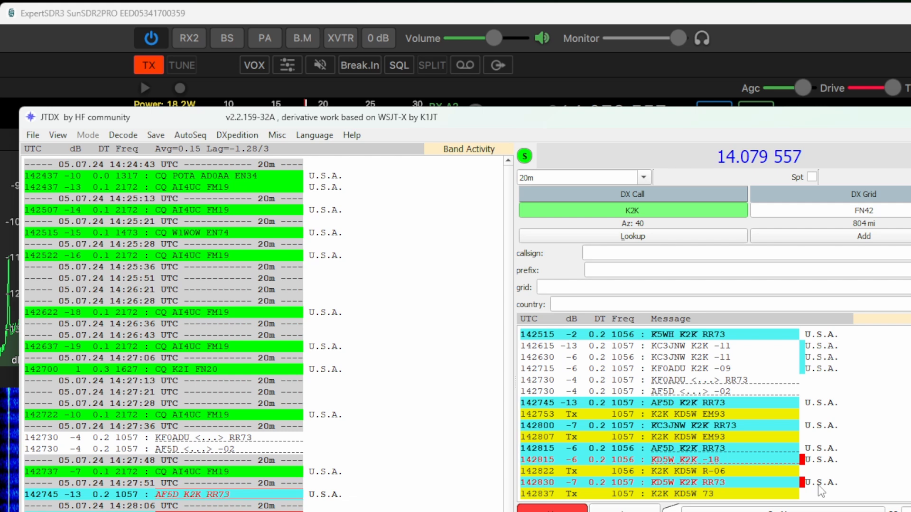
click(148, 64)
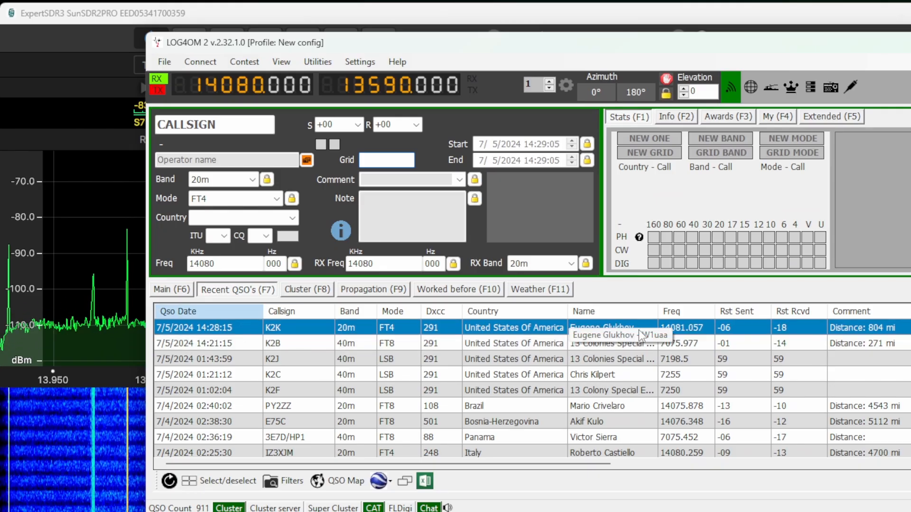
mouse_move(798, 53)
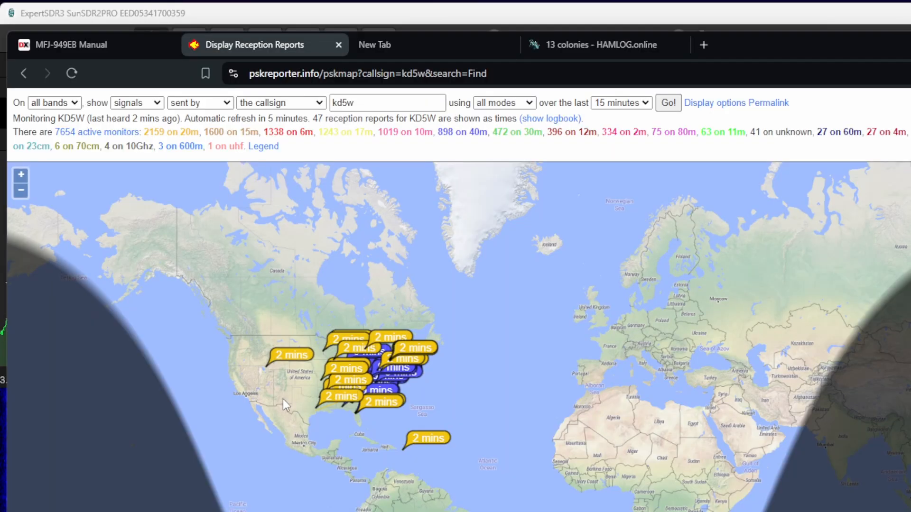
mouse_move(410, 456)
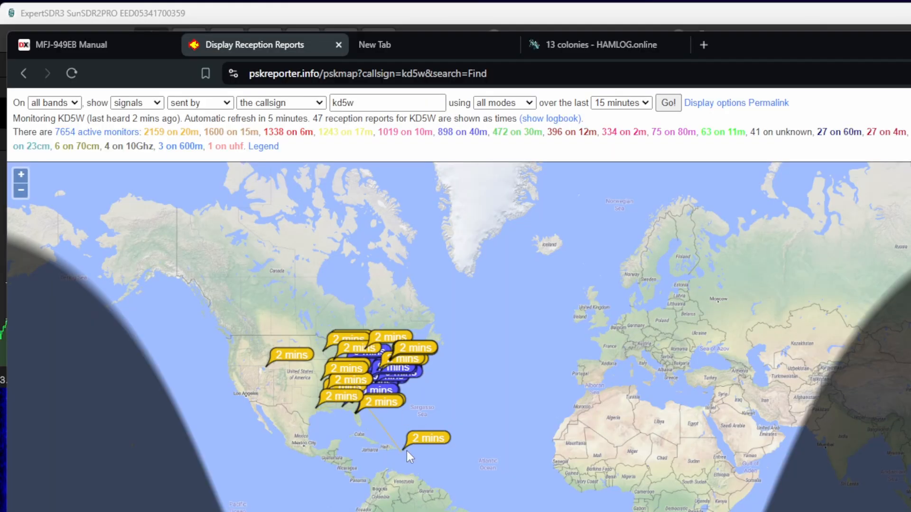
mouse_move(372, 351)
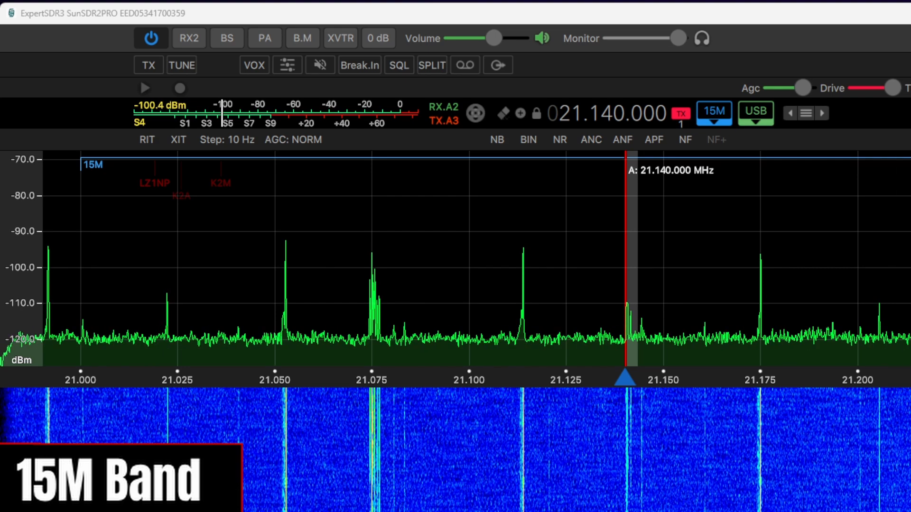
Step: Send a brief TUNE carrier at 21.140 MHz to read power and SWR, then stop it
click(181, 65)
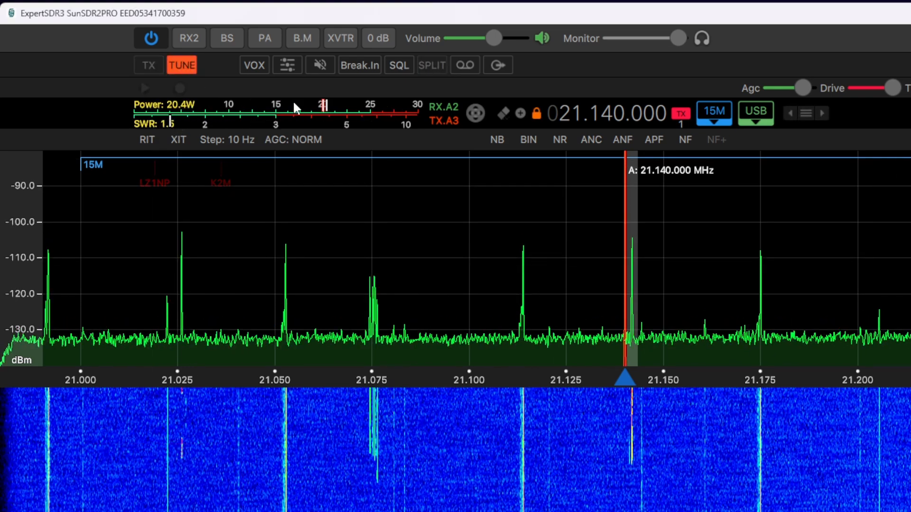
click(181, 64)
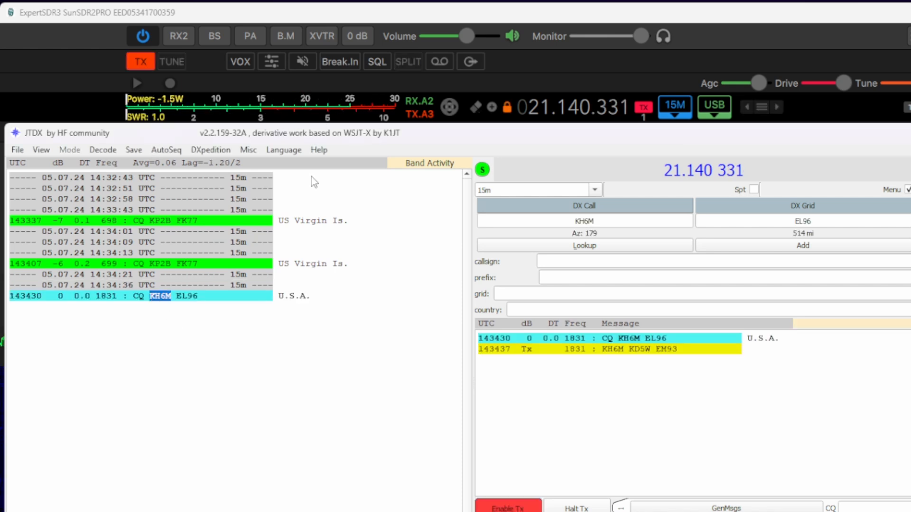
Step: Call KH6M without reply, then answer KP2BH's CQ with KD5W EM93 on 15m
click(141, 61)
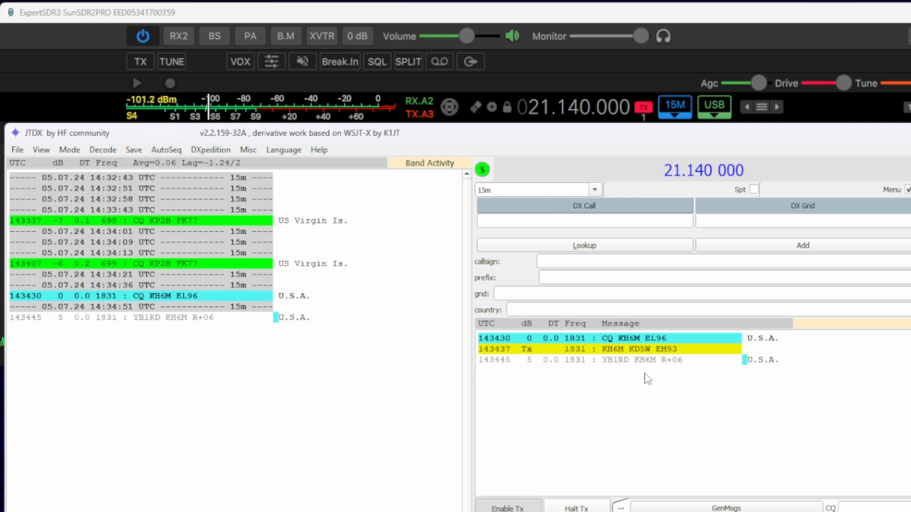
mouse_move(624, 364)
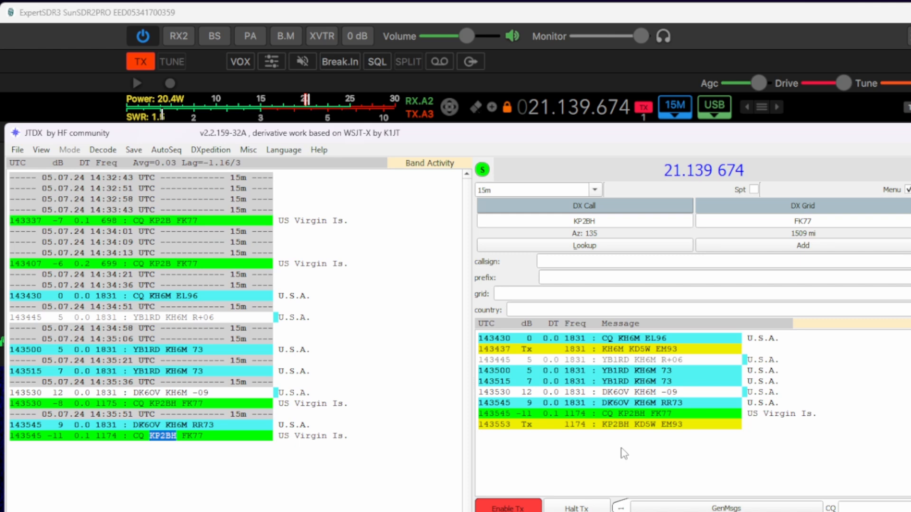
click(140, 61)
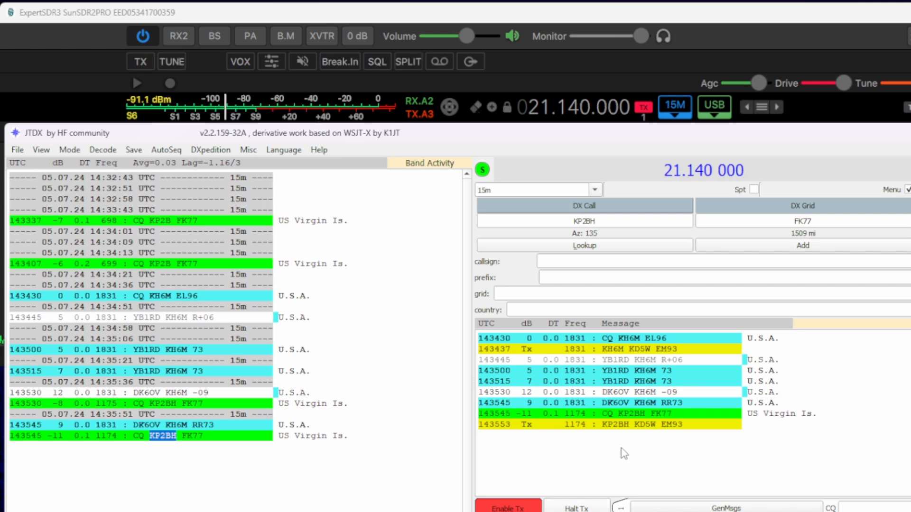